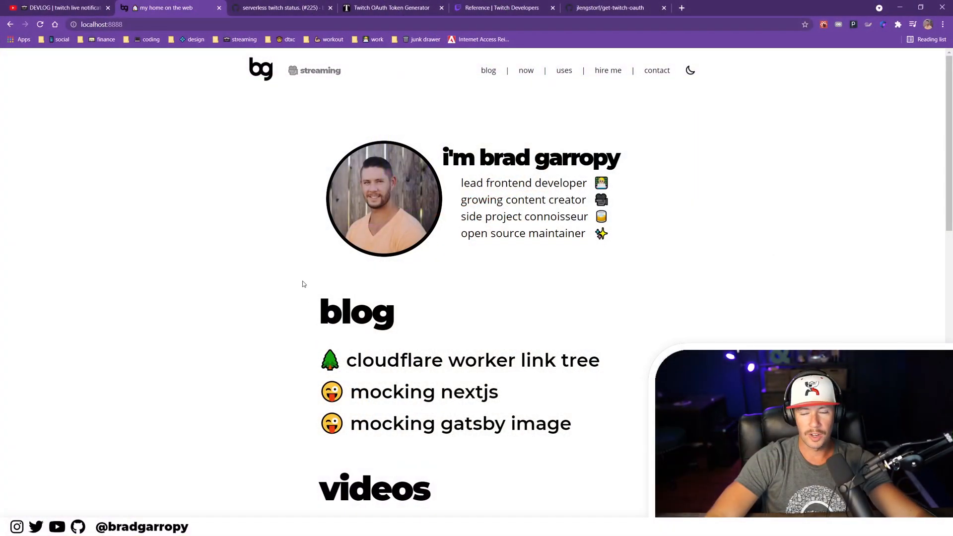
mouse_move(326, 77)
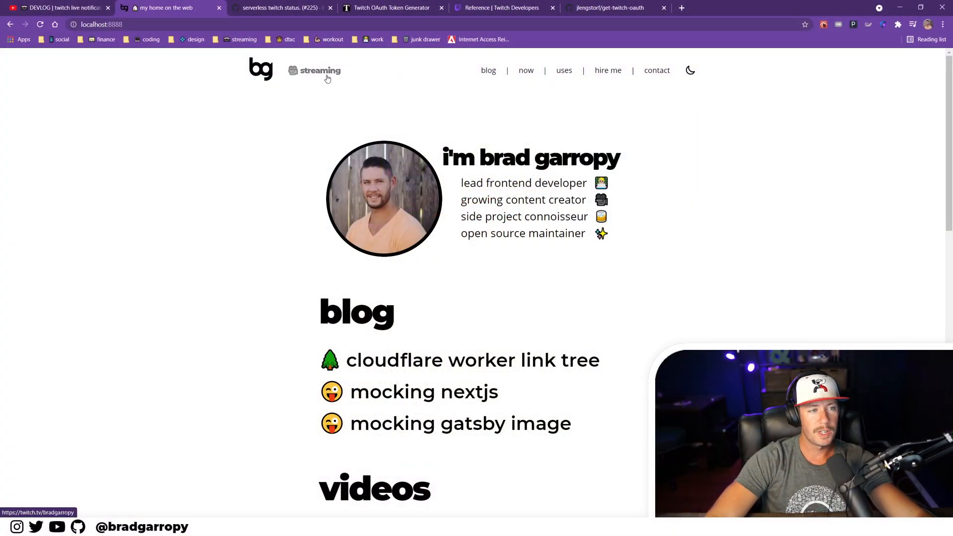
mouse_move(301, 108)
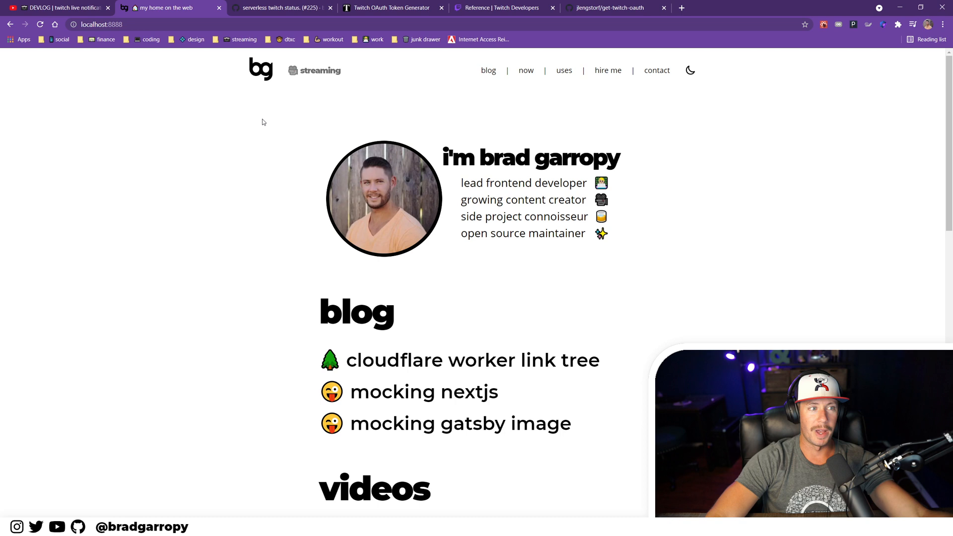
mouse_move(298, 133)
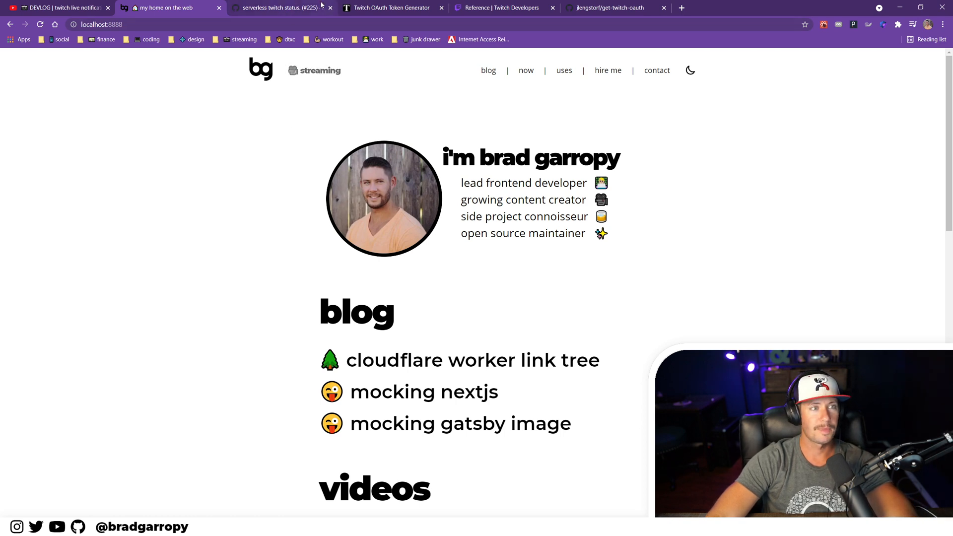
- View the Twitch OAuth Token Generator page, then the get-twitch-oauth repository
left_click(387, 8)
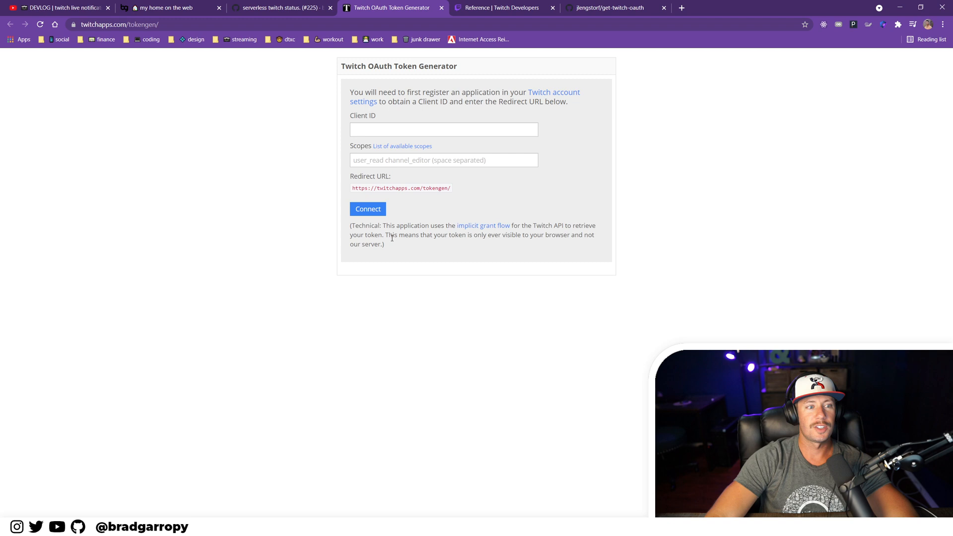
mouse_move(391, 244)
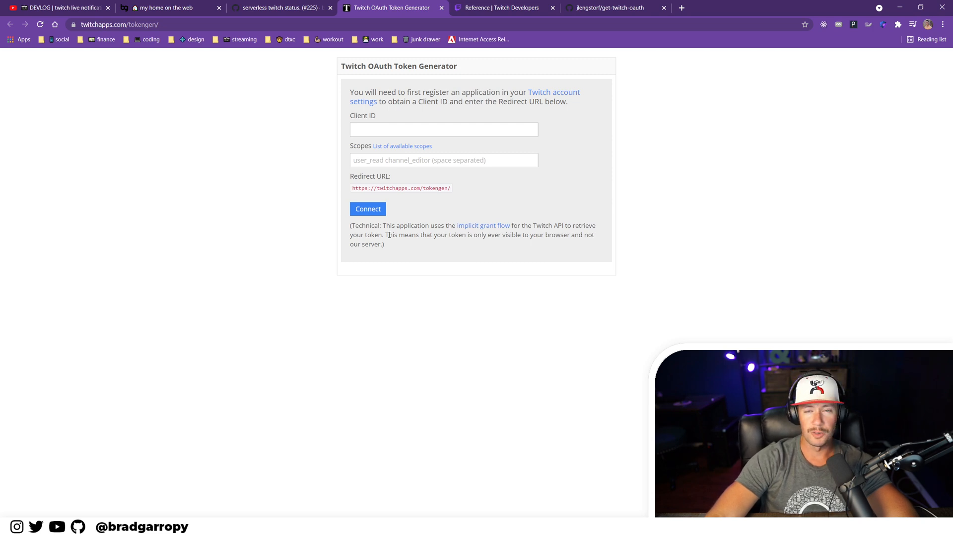
mouse_move(315, 117)
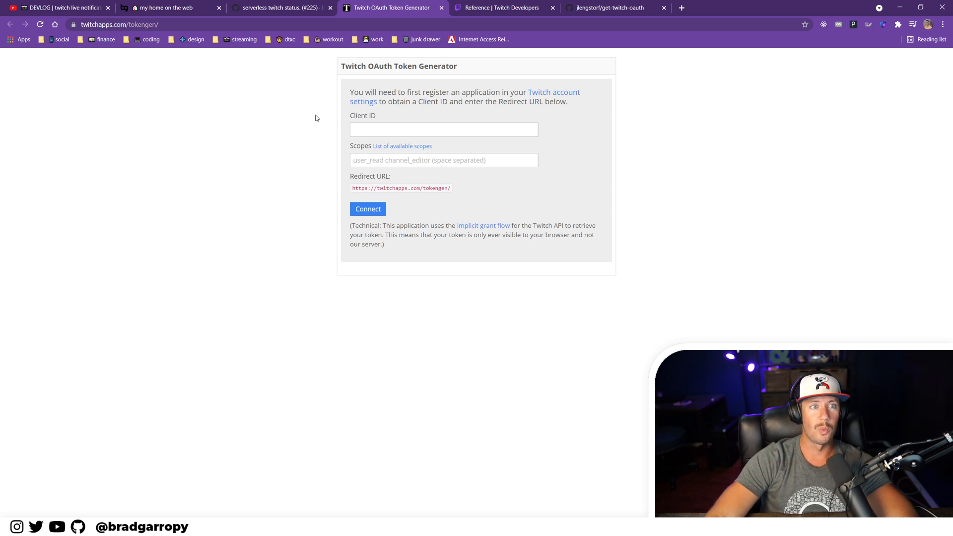
mouse_move(322, 109)
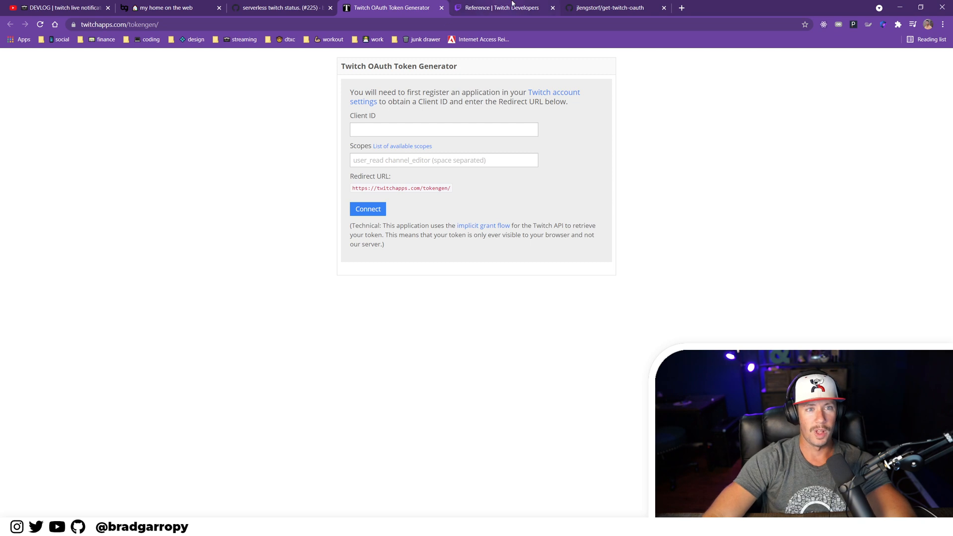
mouse_move(616, 7)
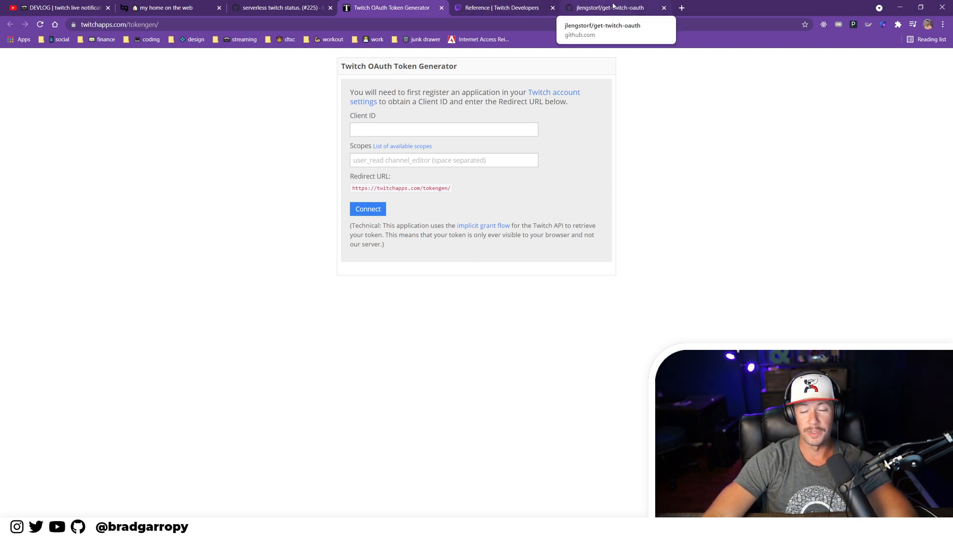
left_click(617, 8)
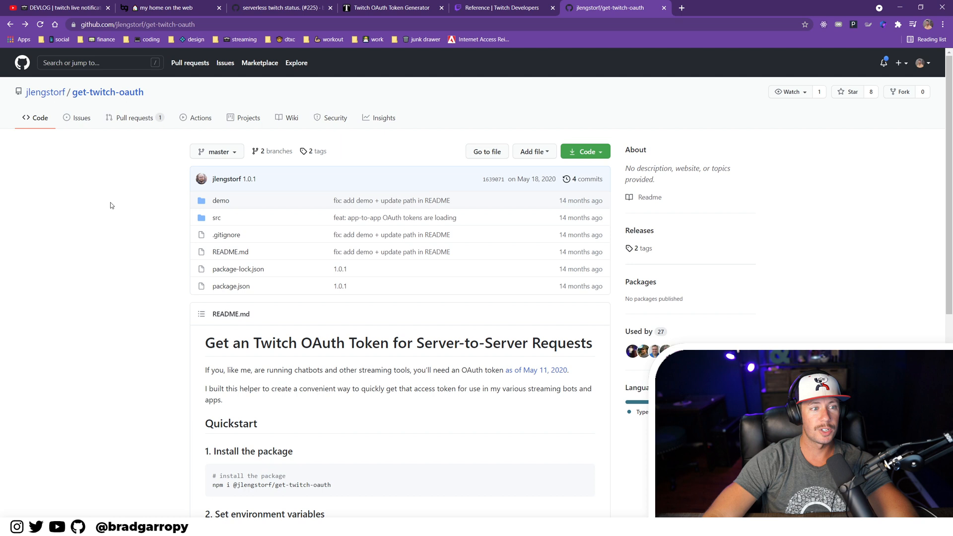
- Skim the get-twitch-oauth README, then view the serverless twitch status (#225) commit diff
scroll("down", 3)
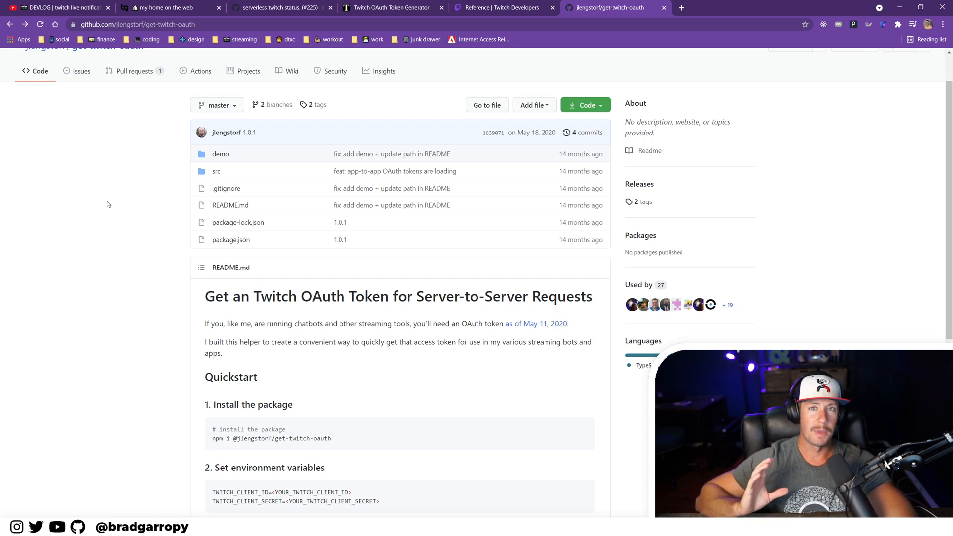
mouse_move(96, 193)
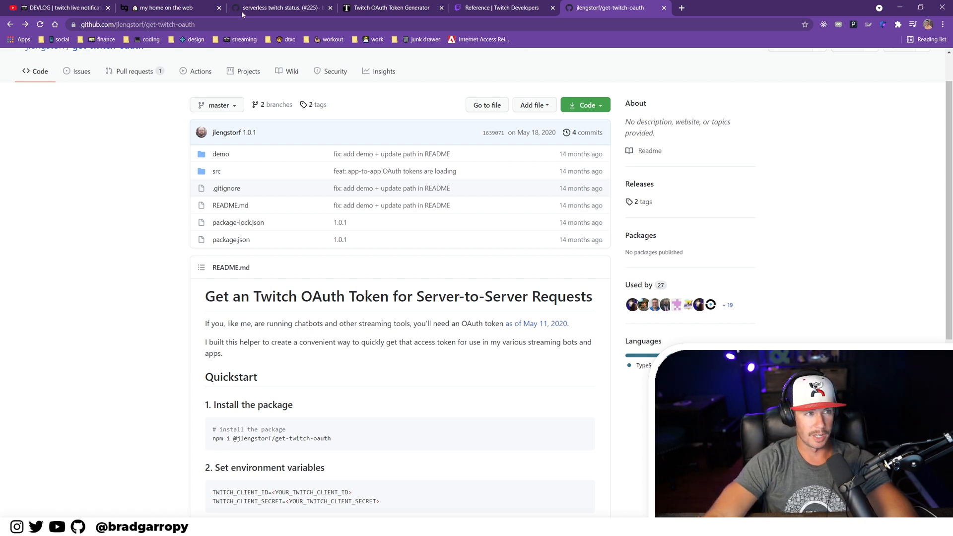
left_click(283, 7)
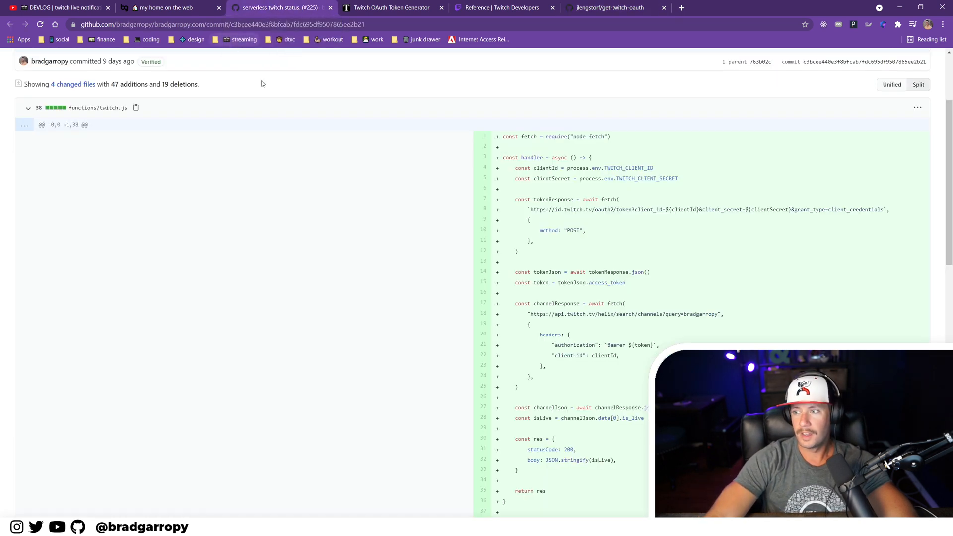
mouse_move(336, 241)
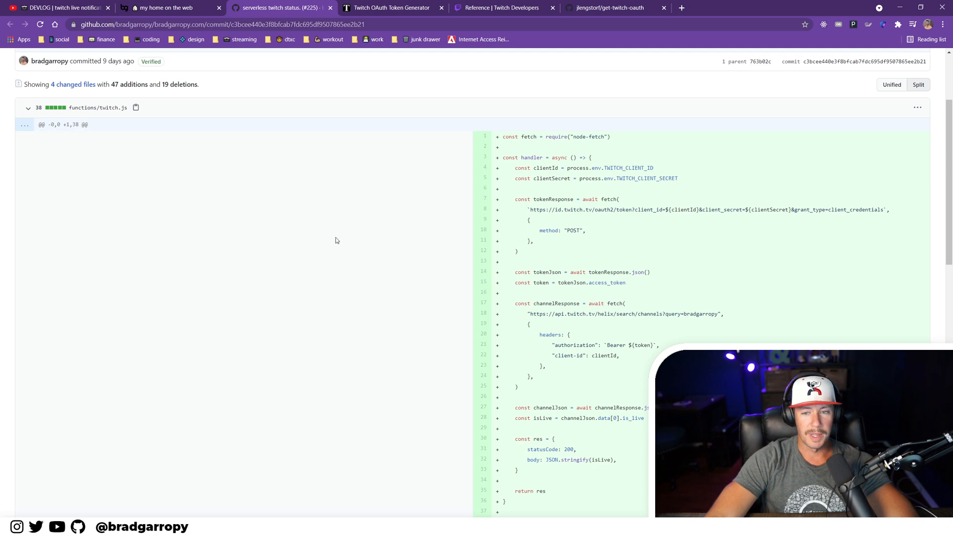
scroll("down", 3)
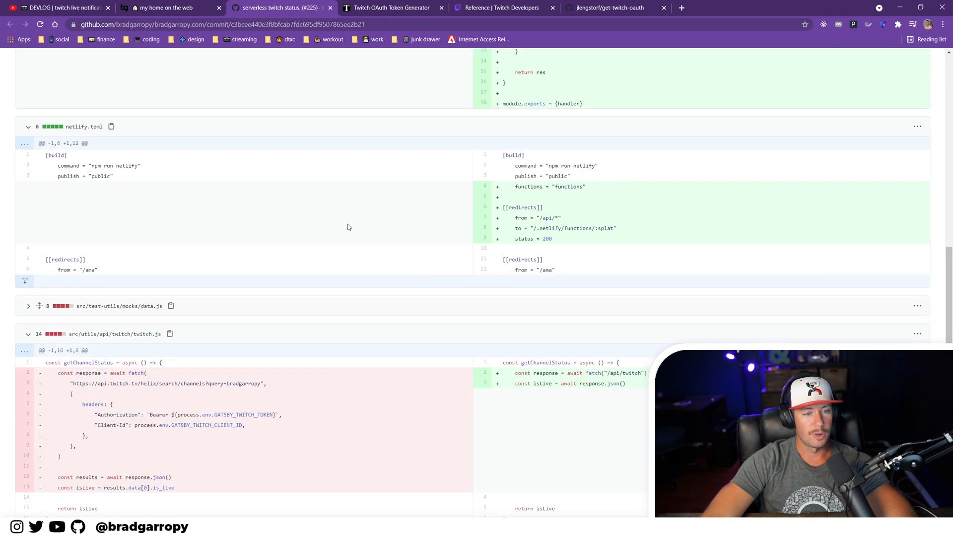
scroll("down", 3)
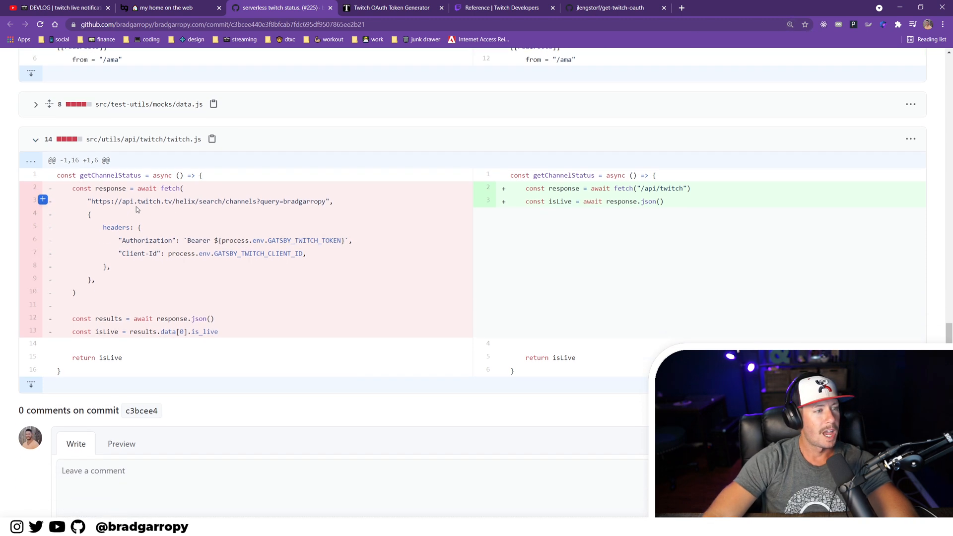
left_click_drag(122, 201, 230, 201)
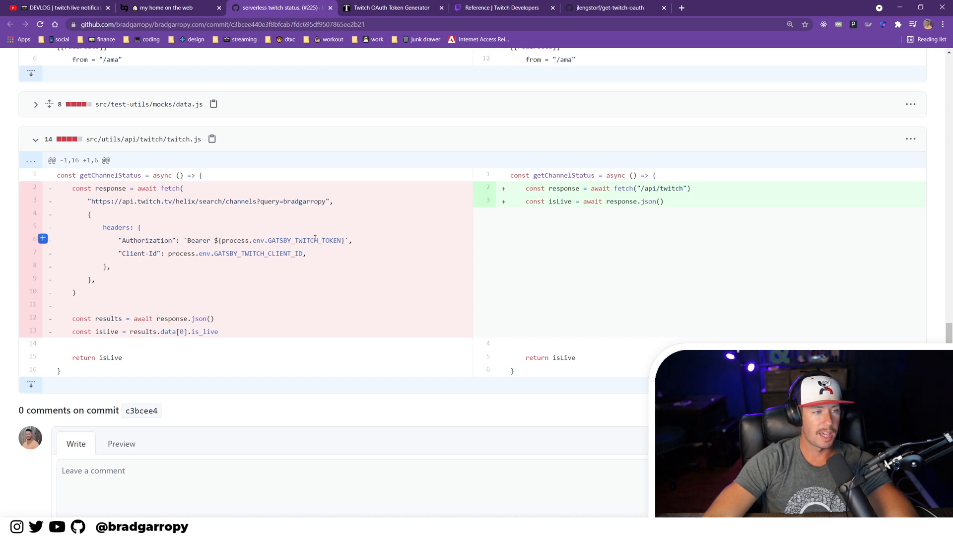
double_click(314, 240)
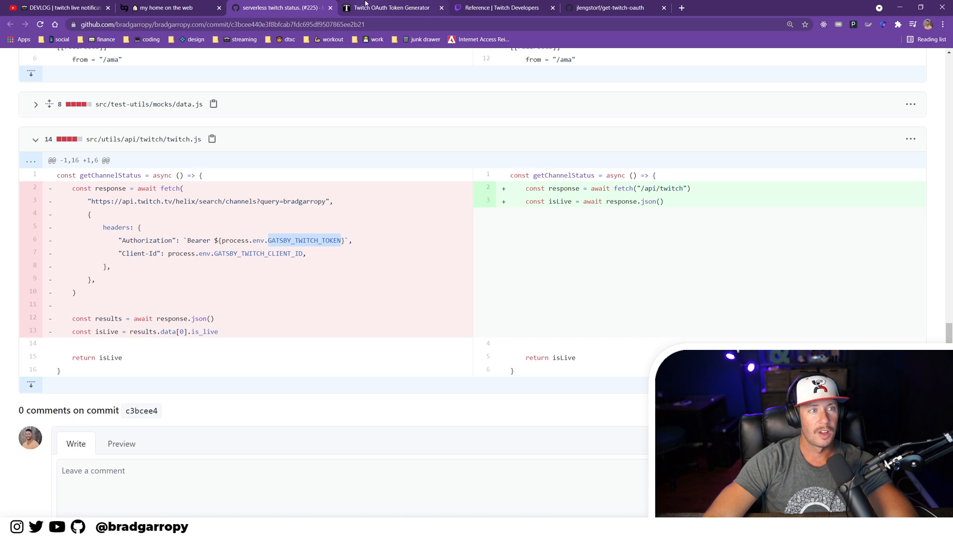
left_click(393, 7)
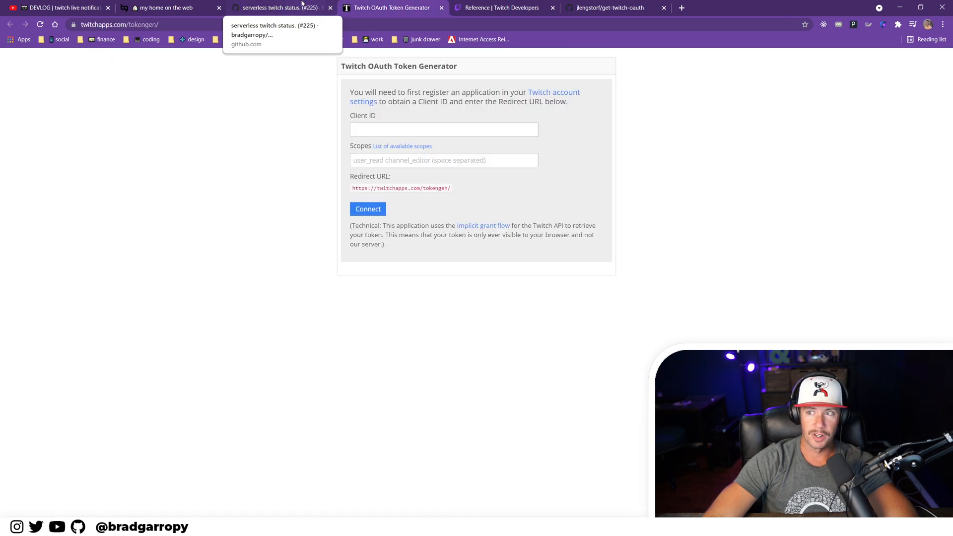
left_click(286, 8)
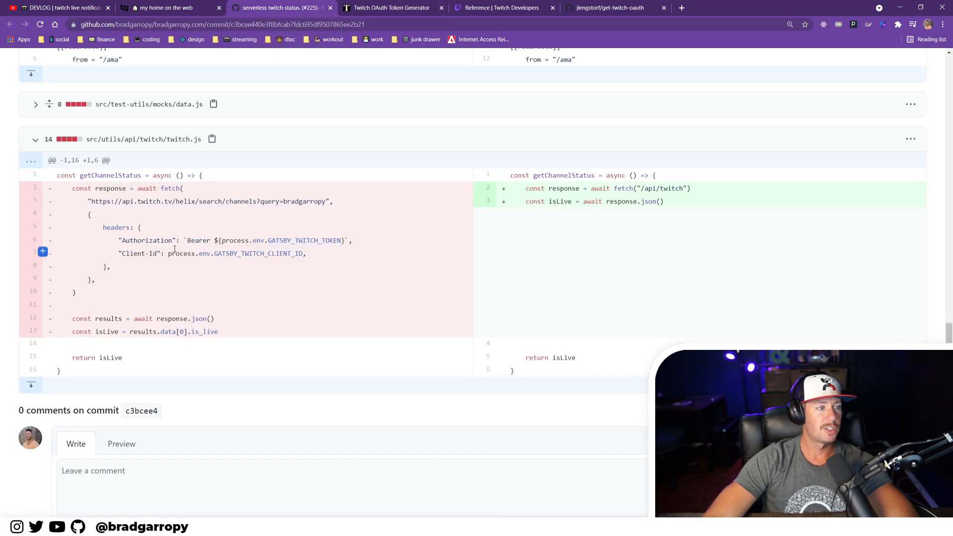
mouse_move(224, 302)
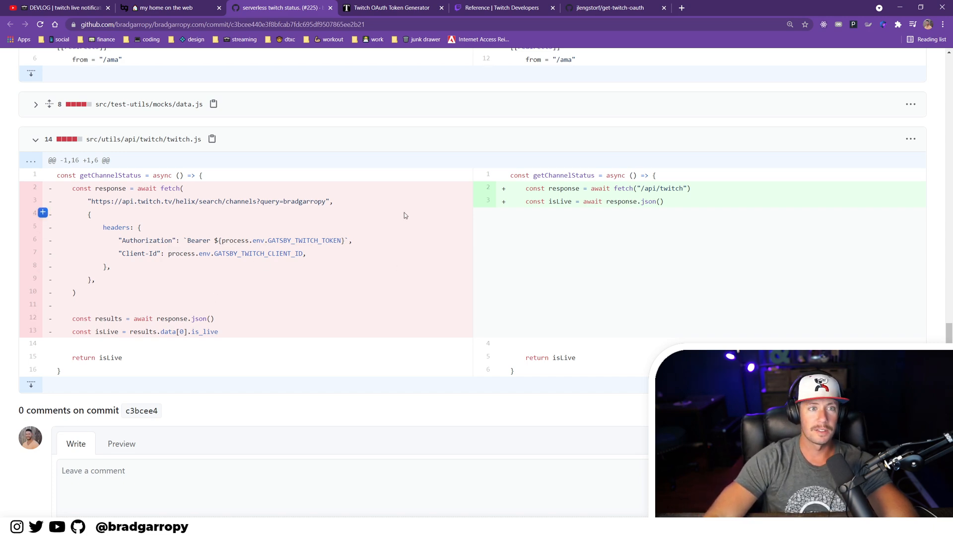
scroll("down", 3)
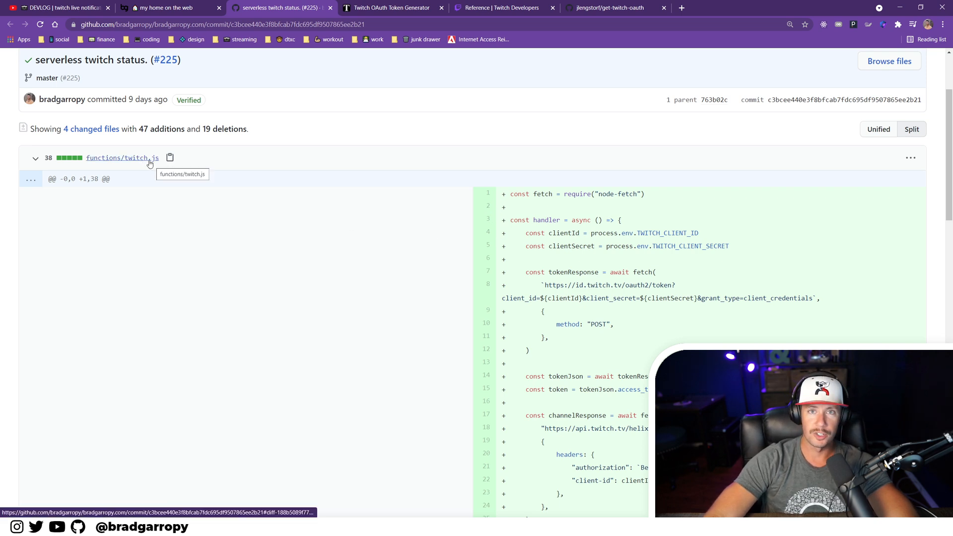
scroll("down", 3)
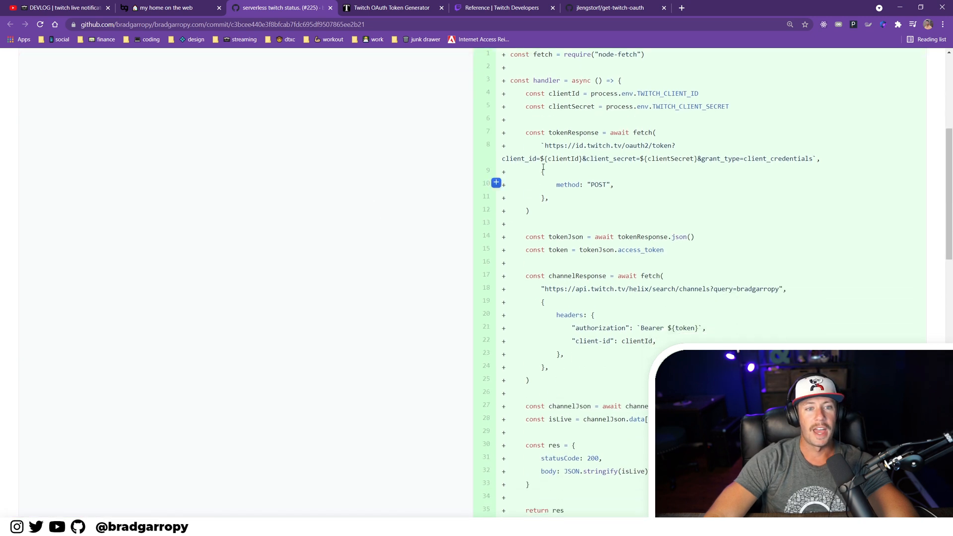
mouse_move(613, 142)
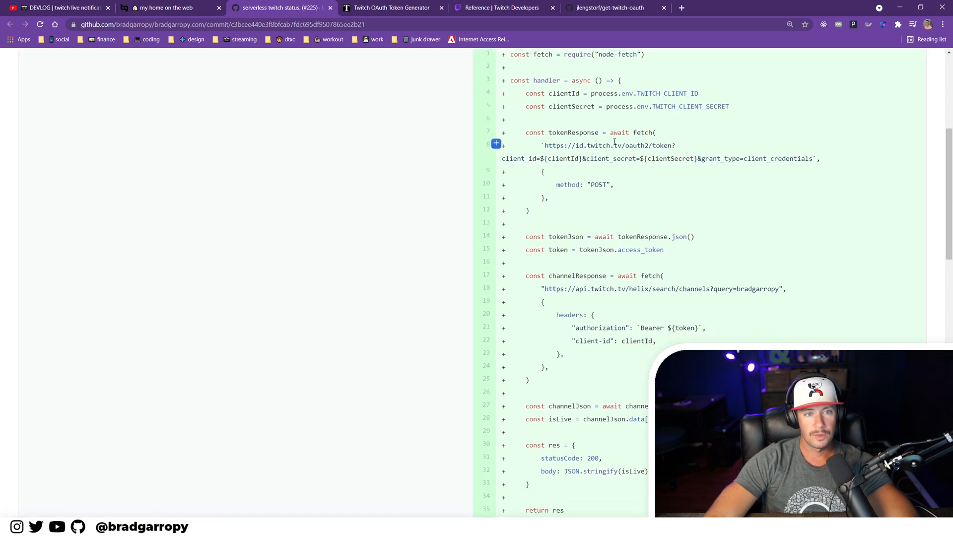
left_click_drag(543, 146, 611, 146)
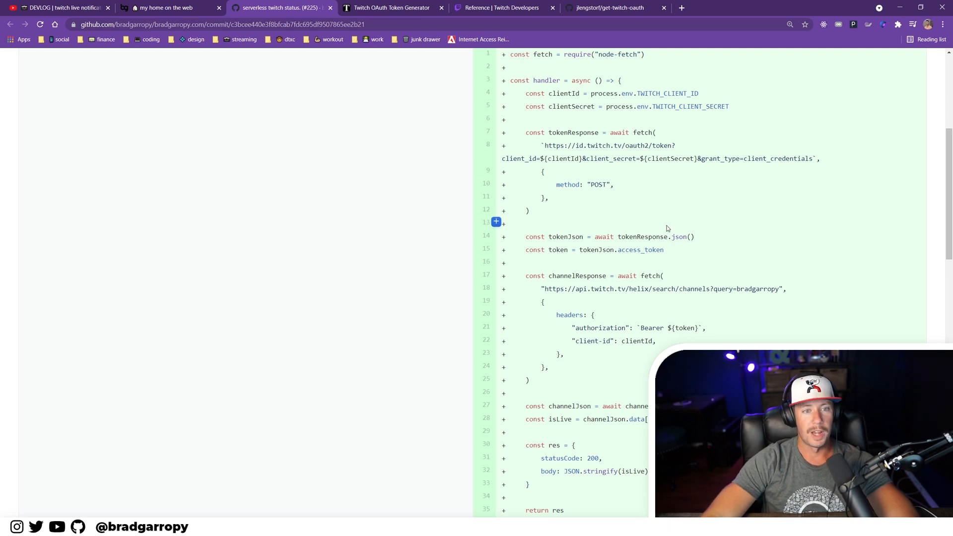
scroll("down", 3)
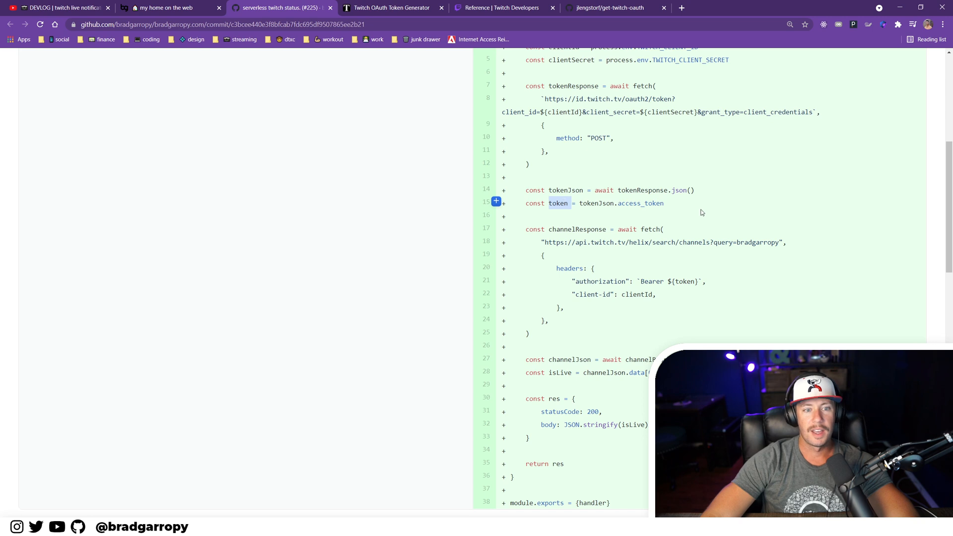
scroll("down", 3)
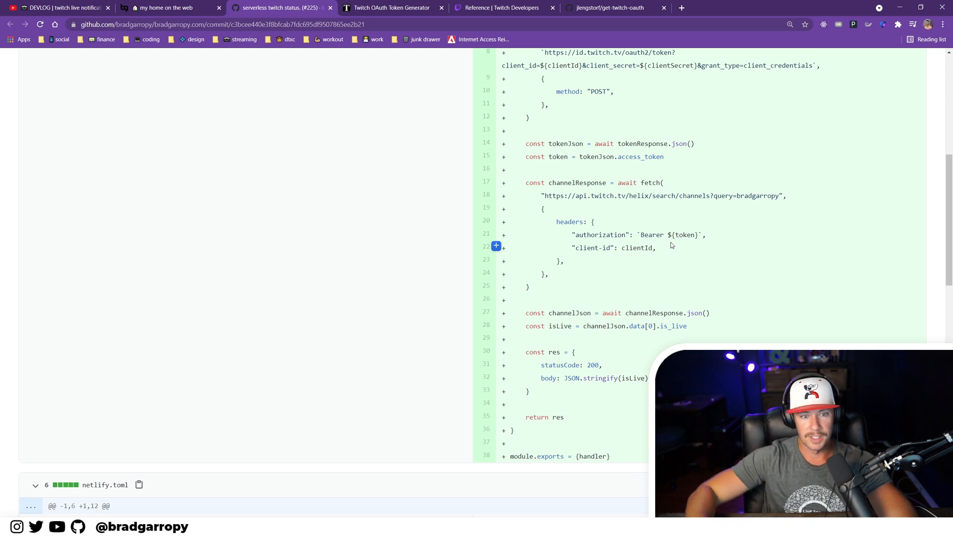
scroll("down", 3)
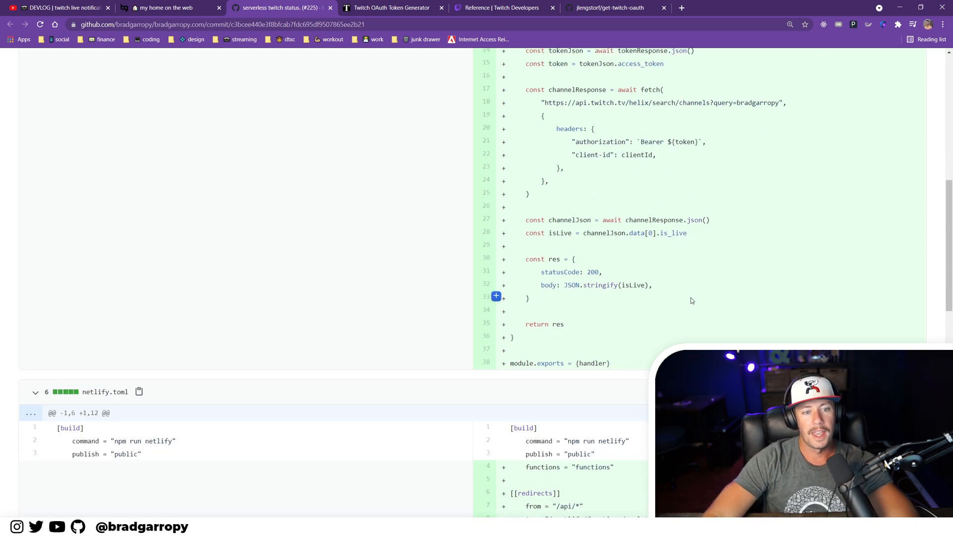